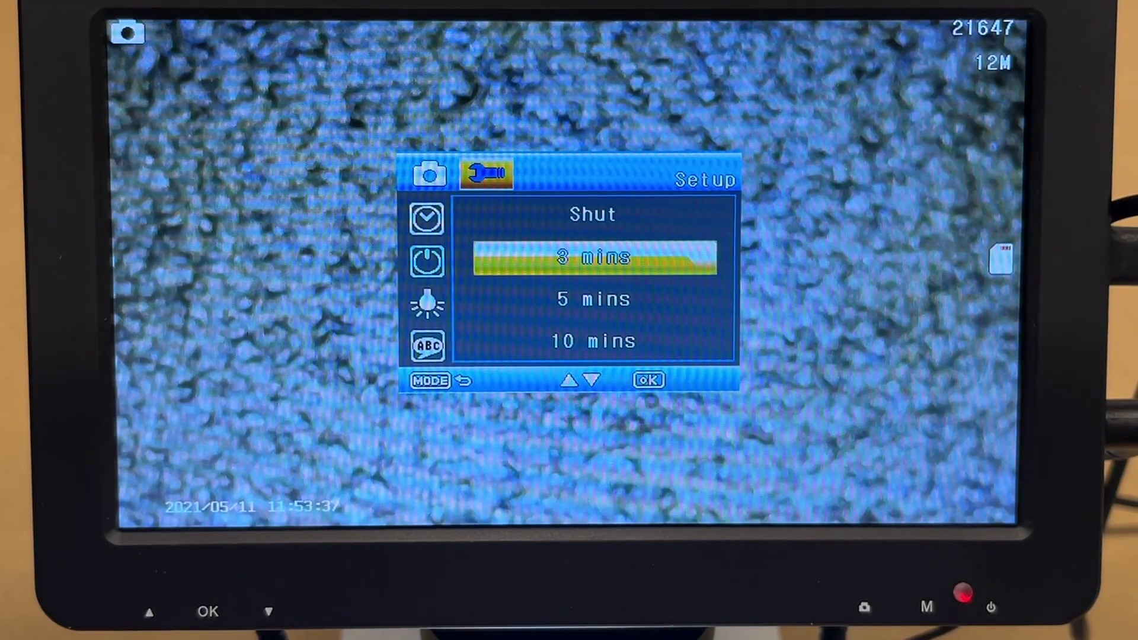
Step: Move the auto-shutdown selection up from 3 mins to Shut
click(149, 611)
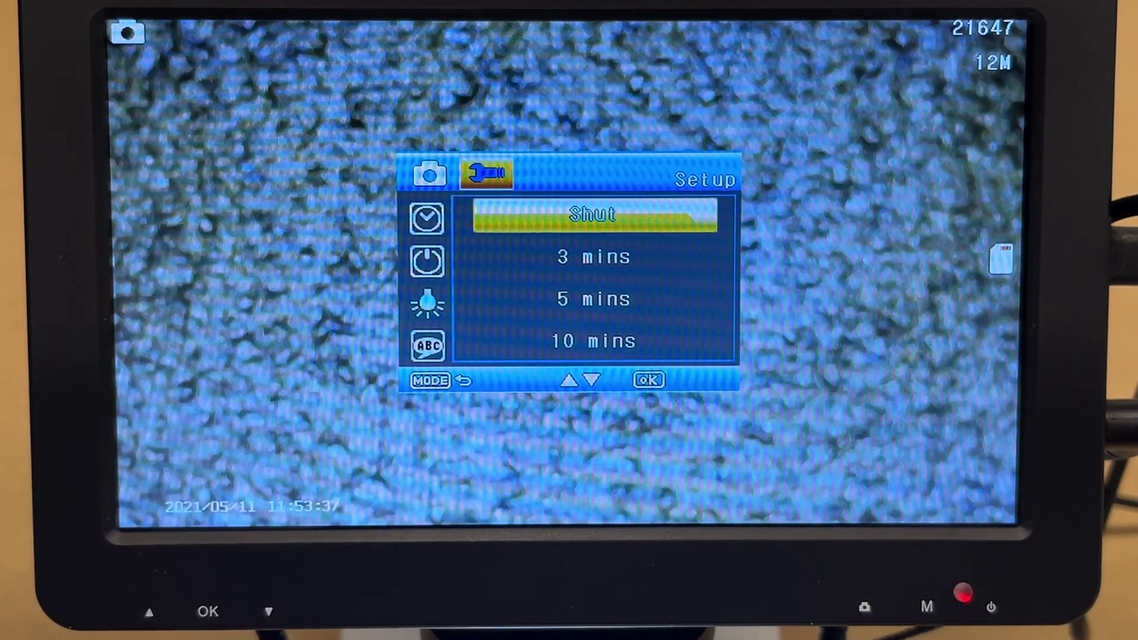